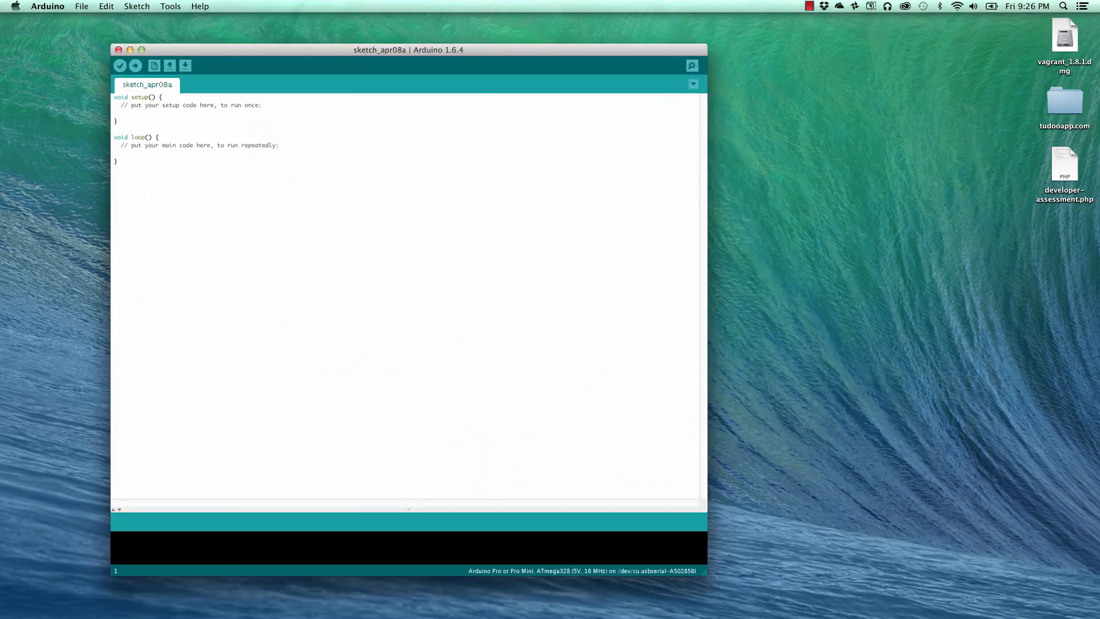
{"action": "mouse_move", "coordinate": [562, 386]}
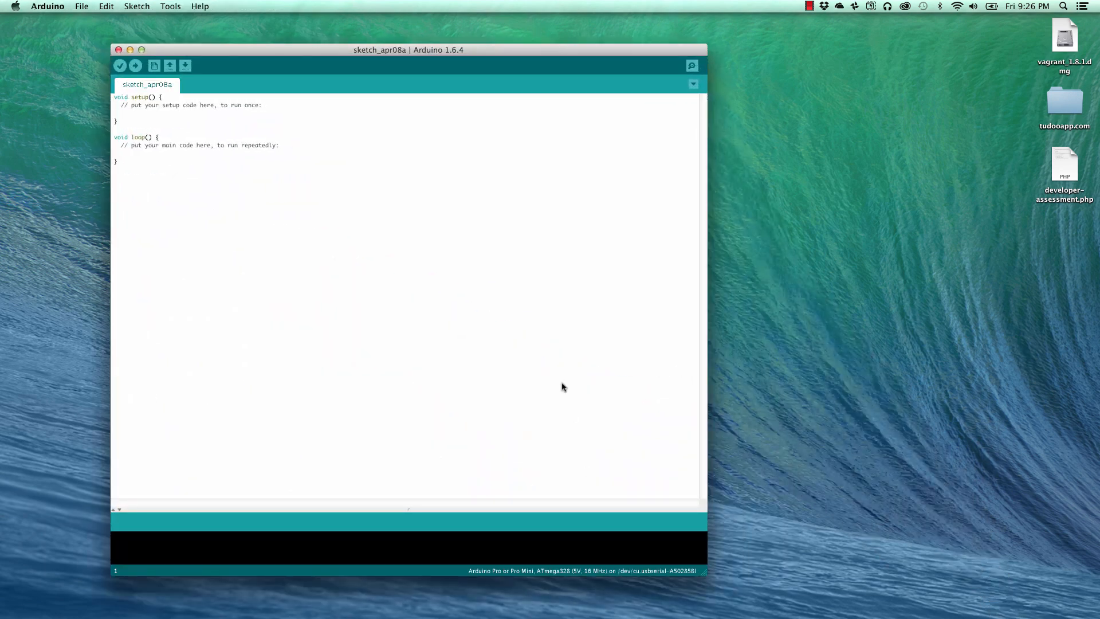
{"action": "mouse_move", "coordinate": [471, 318]}
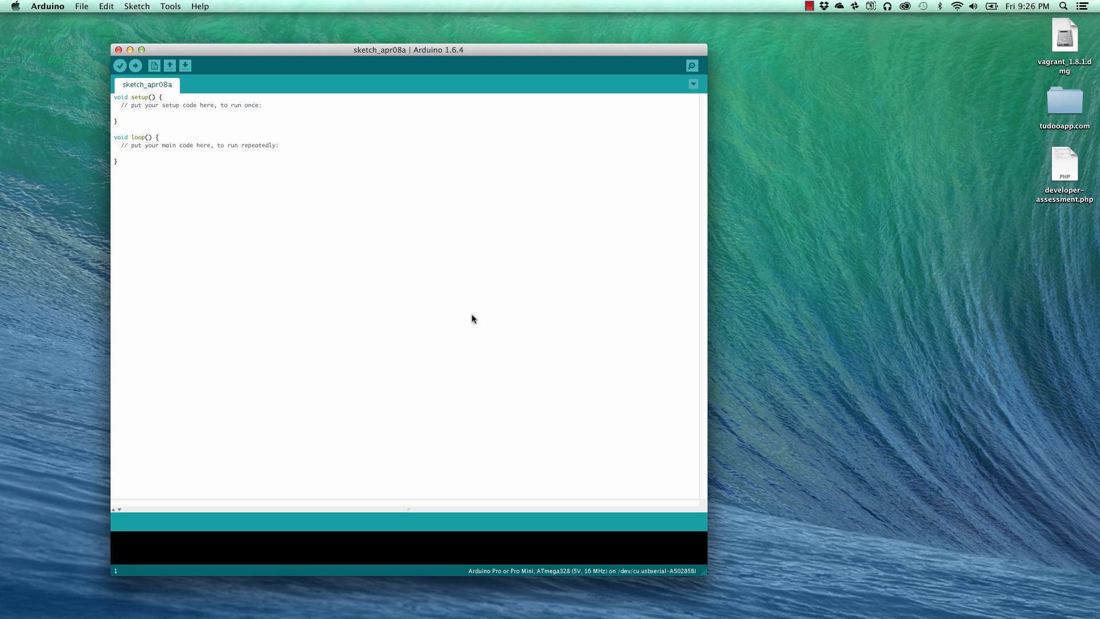
{"action": "mouse_move", "coordinate": [102, 27]}
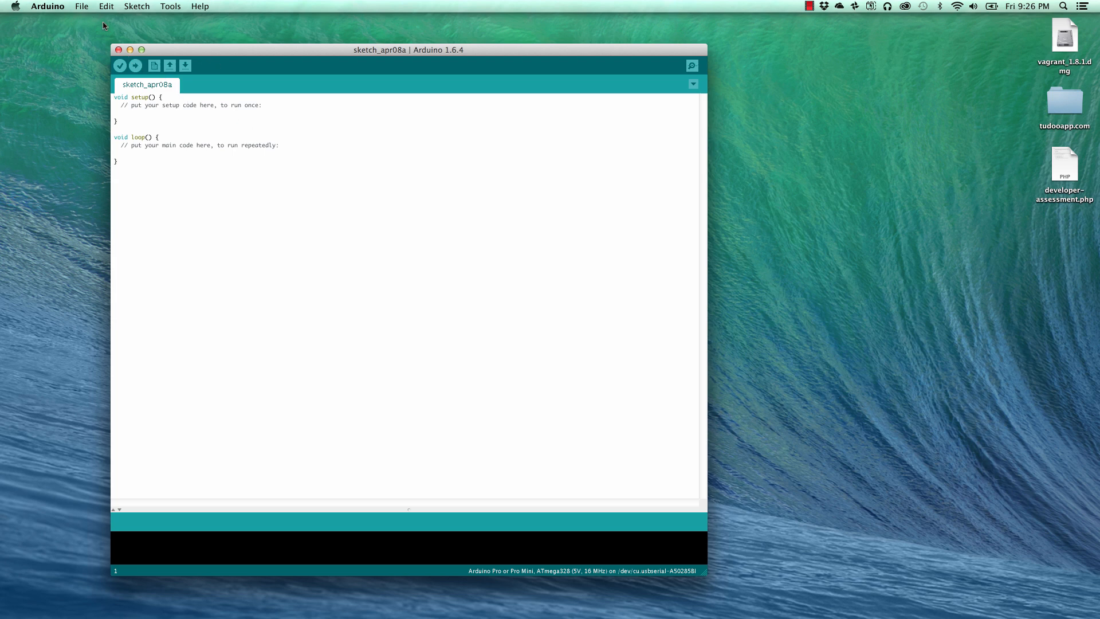
Create a second blank sketch (sketch_apr08b) from the File menu.
{"action": "left_click", "coordinate": [81, 5]}
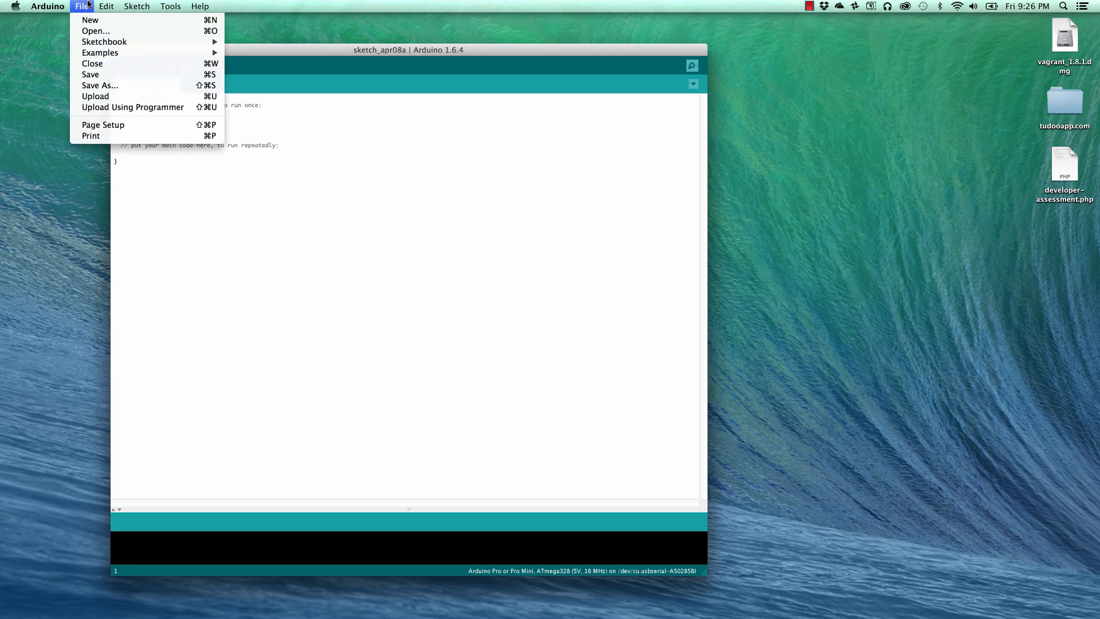
{"action": "left_click", "coordinate": [90, 20]}
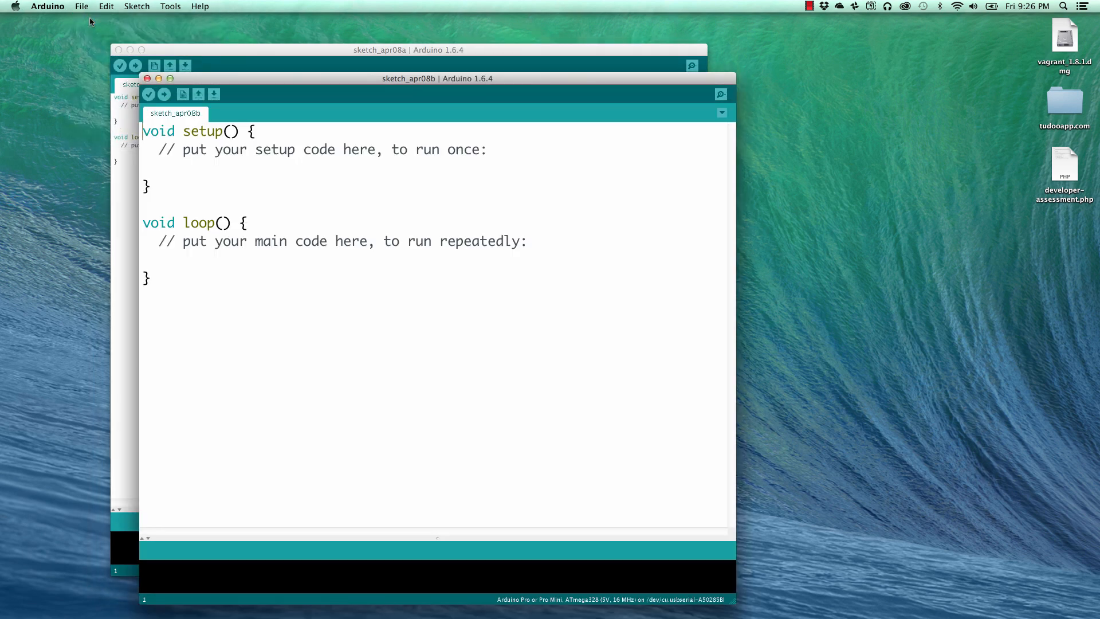
{"action": "mouse_move", "coordinate": [106, 6]}
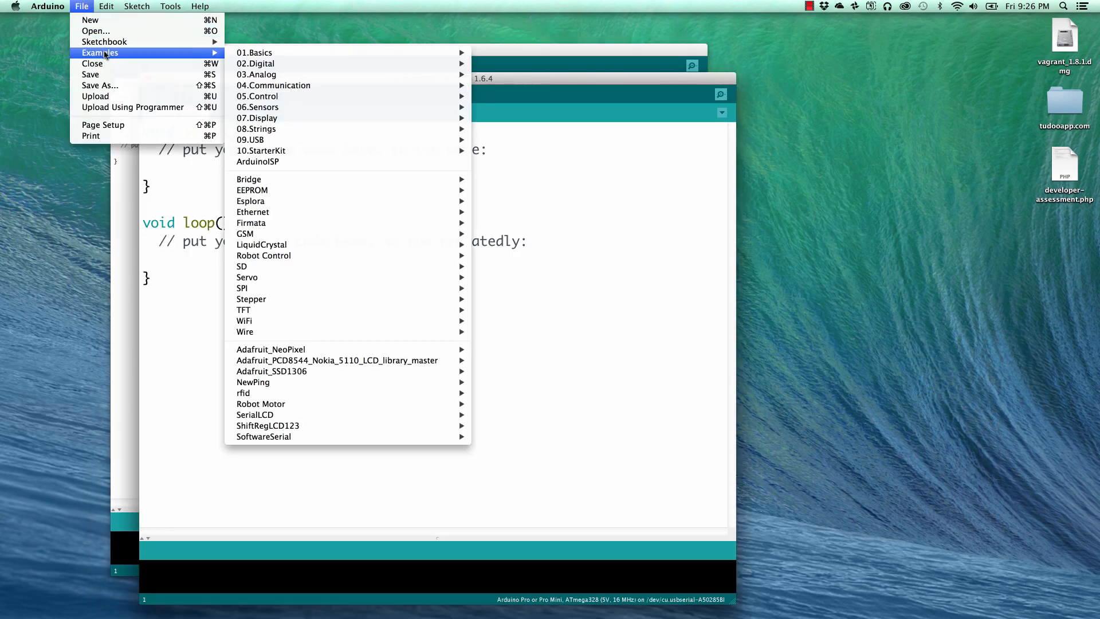
{"action": "mouse_move", "coordinate": [254, 52]}
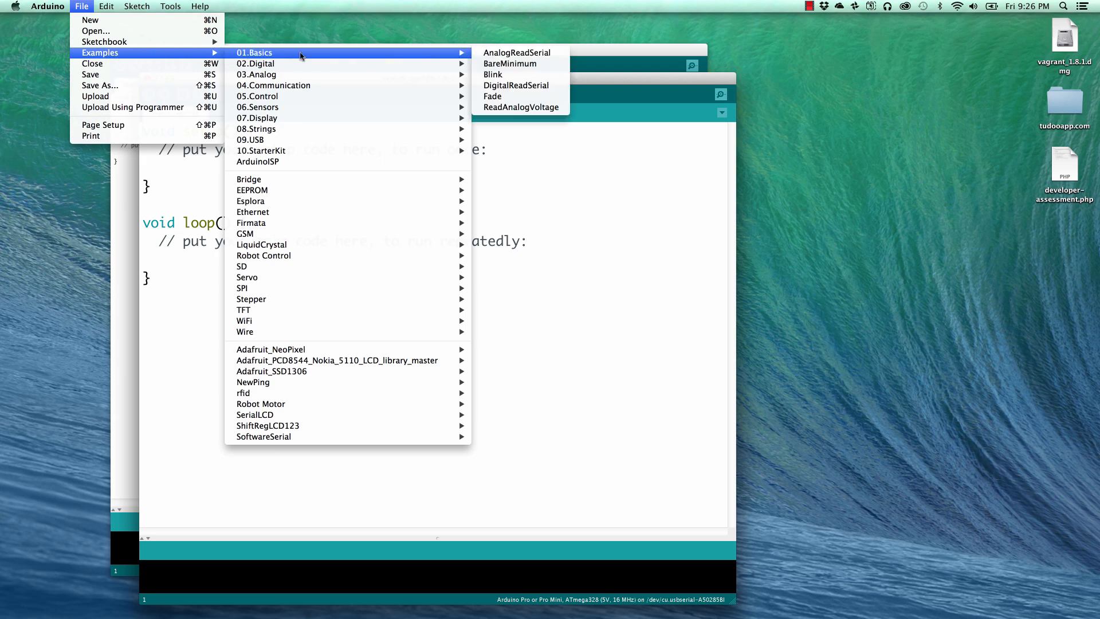
{"action": "mouse_move", "coordinate": [493, 75]}
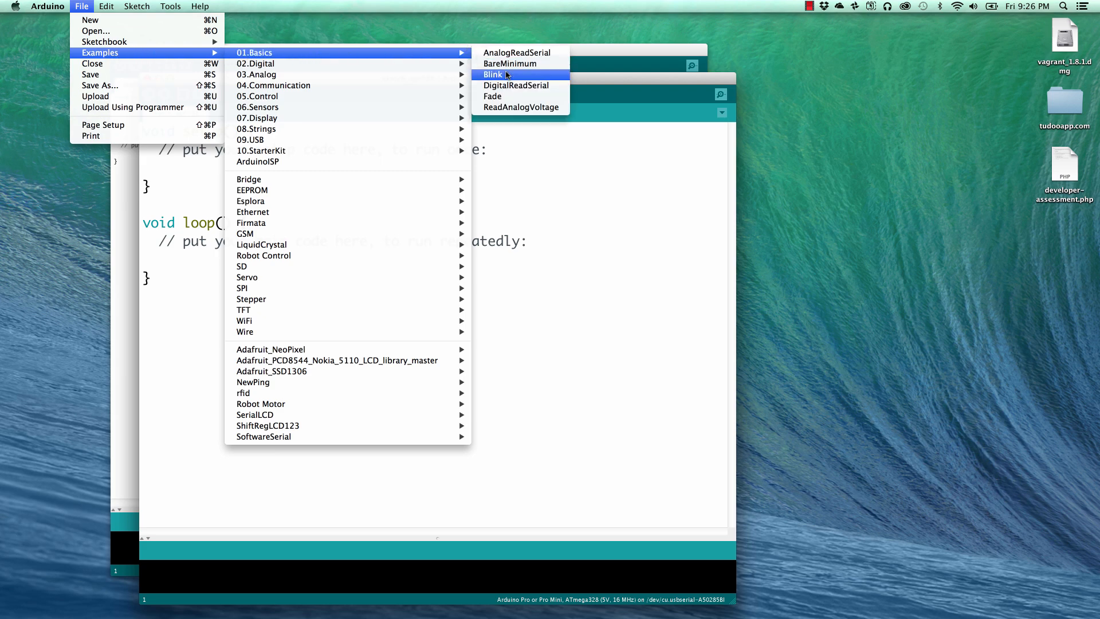
Load the Blink example and change the first loop delay from 1000 to 100 ms.
{"action": "left_click", "coordinate": [493, 74]}
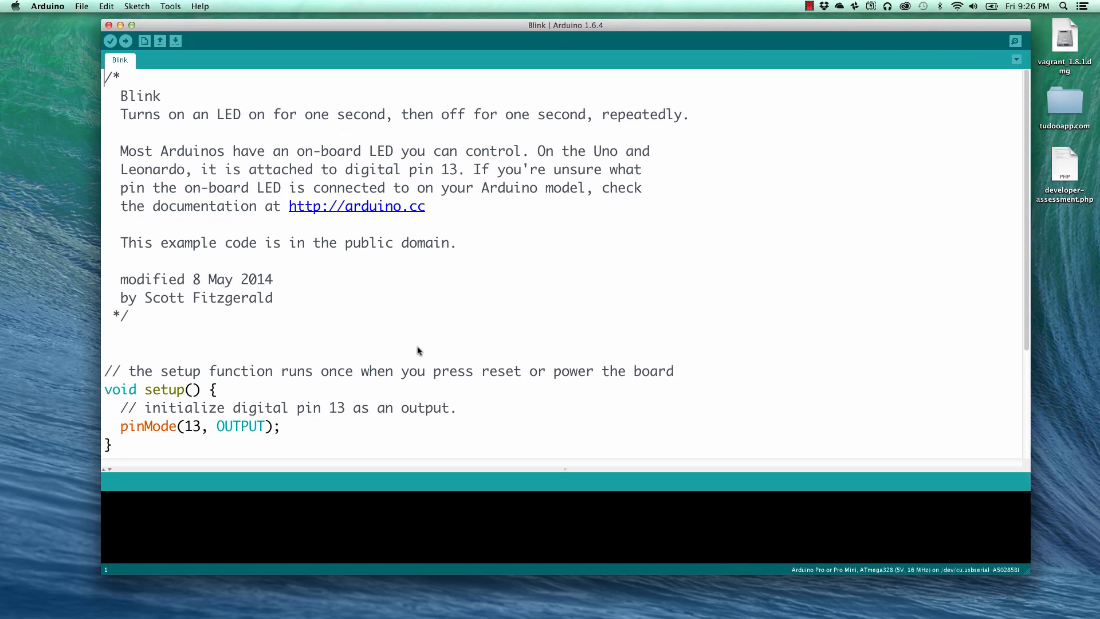
{"action": "scroll", "scroll_direction": "down", "scroll_amount": 3}
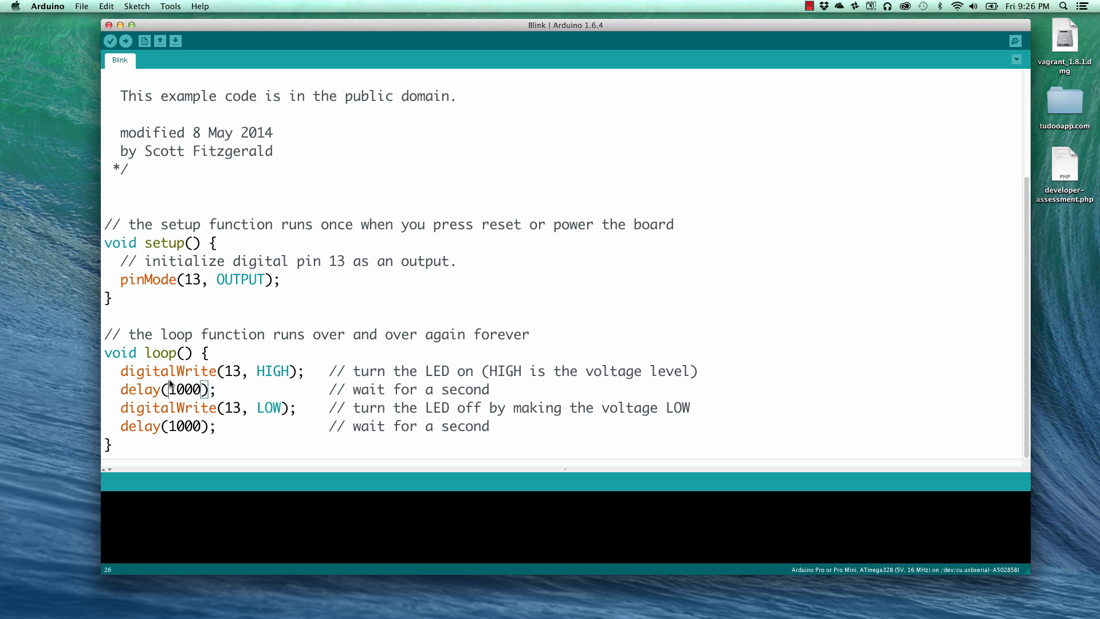
{"action": "mouse_move", "coordinate": [234, 416]}
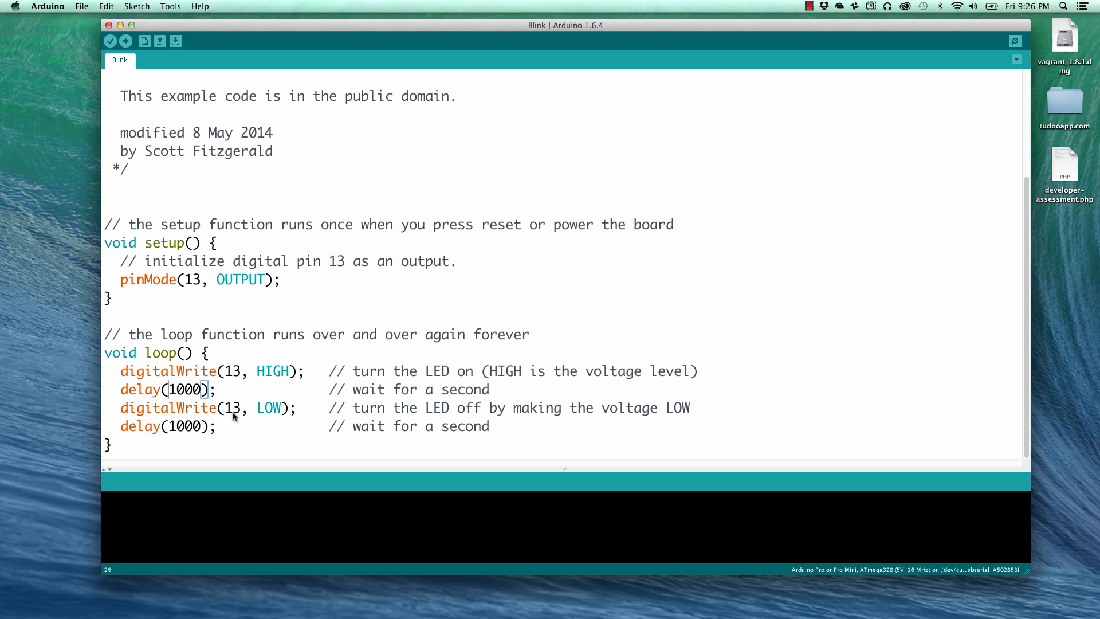
{"action": "mouse_move", "coordinate": [192, 399]}
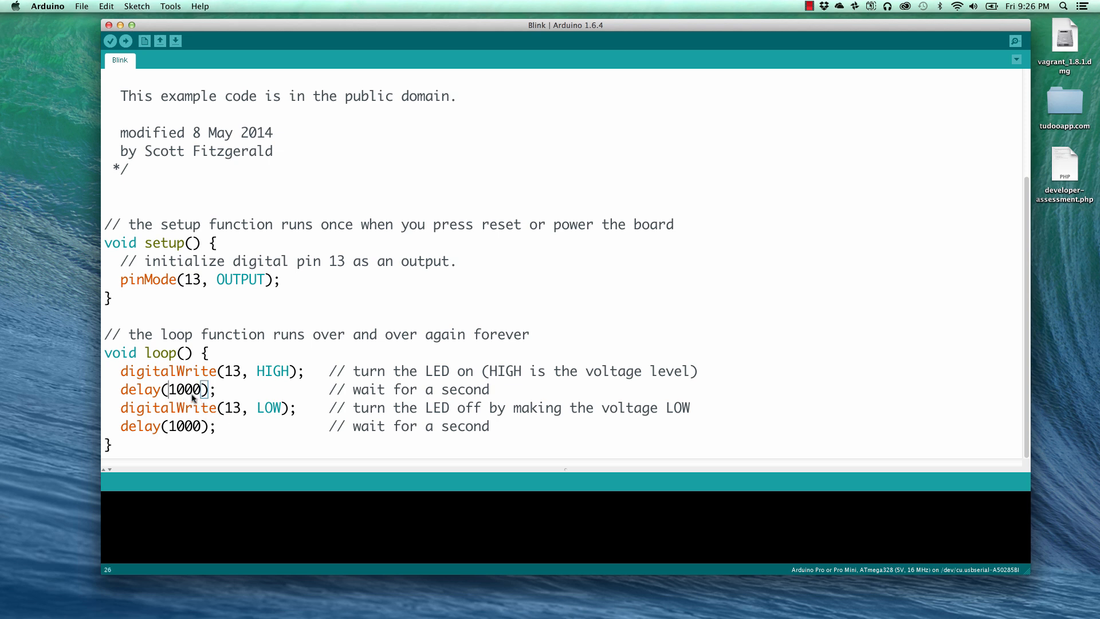
{"action": "double_click", "coordinate": [186, 389]}
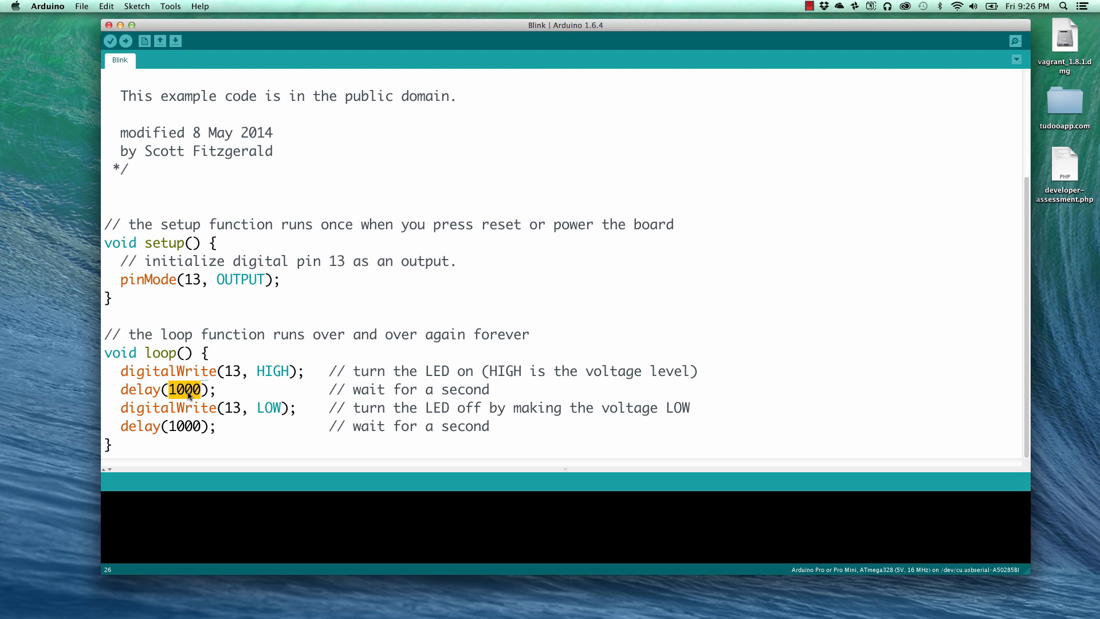
{"action": "type", "text": "1"}
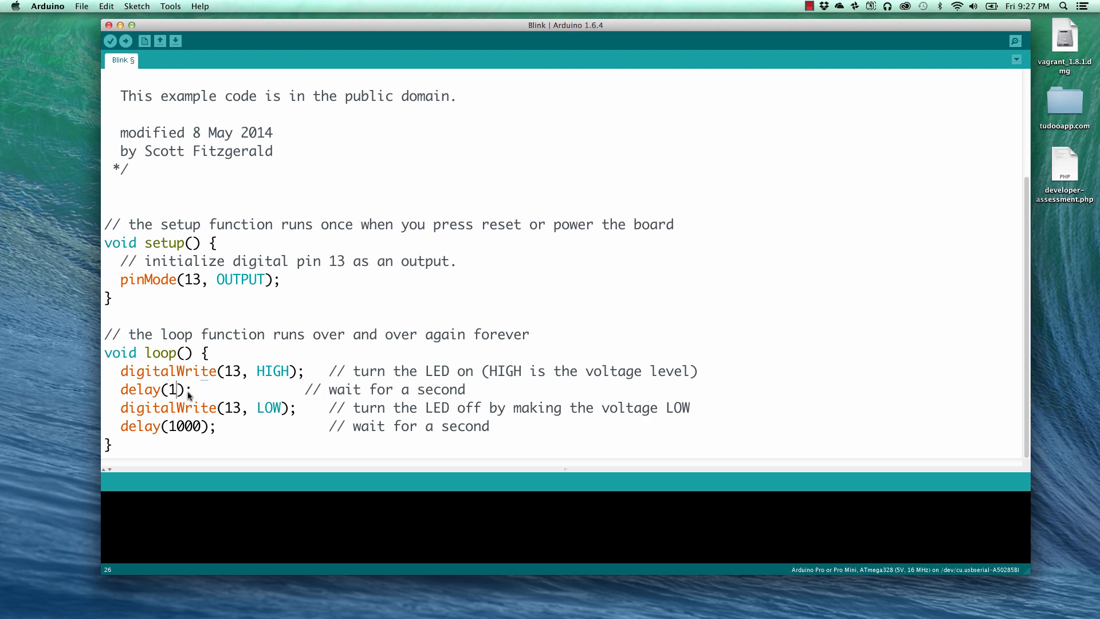
{"action": "type", "text": "00"}
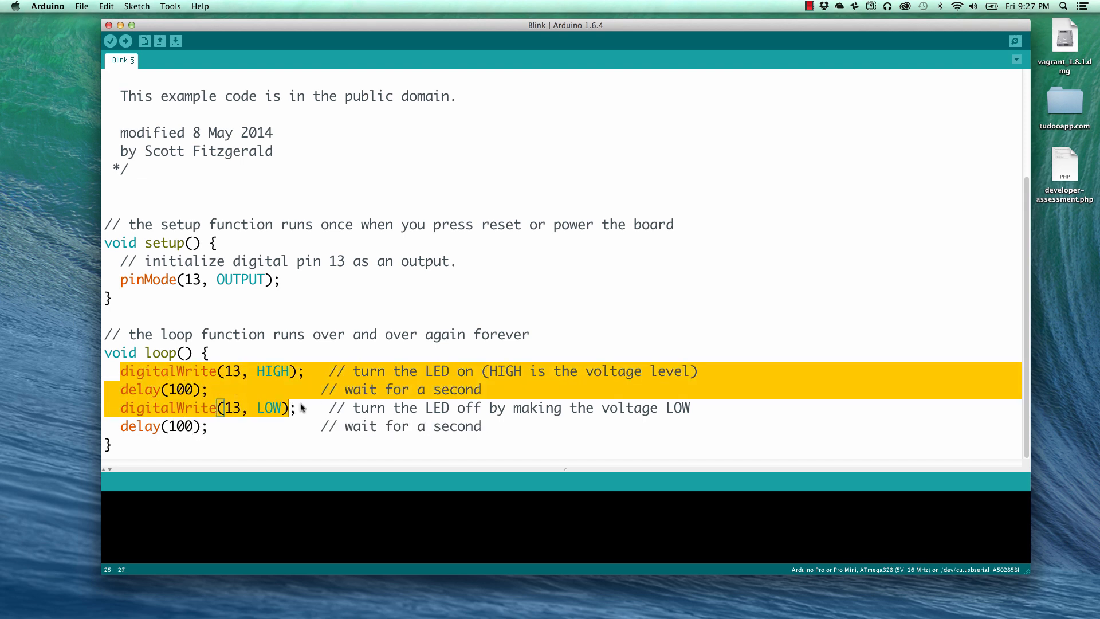
Set the final loop delay to 600 ms to complete the quick-blink pattern.
{"action": "left_click", "coordinate": [484, 427]}
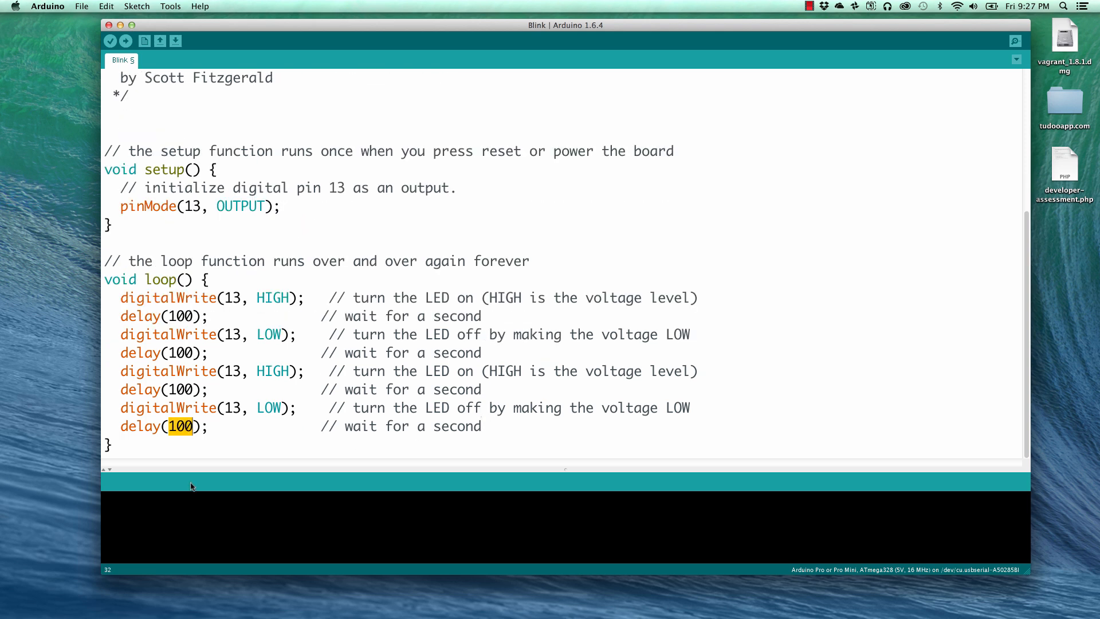
{"action": "type", "text": "60"}
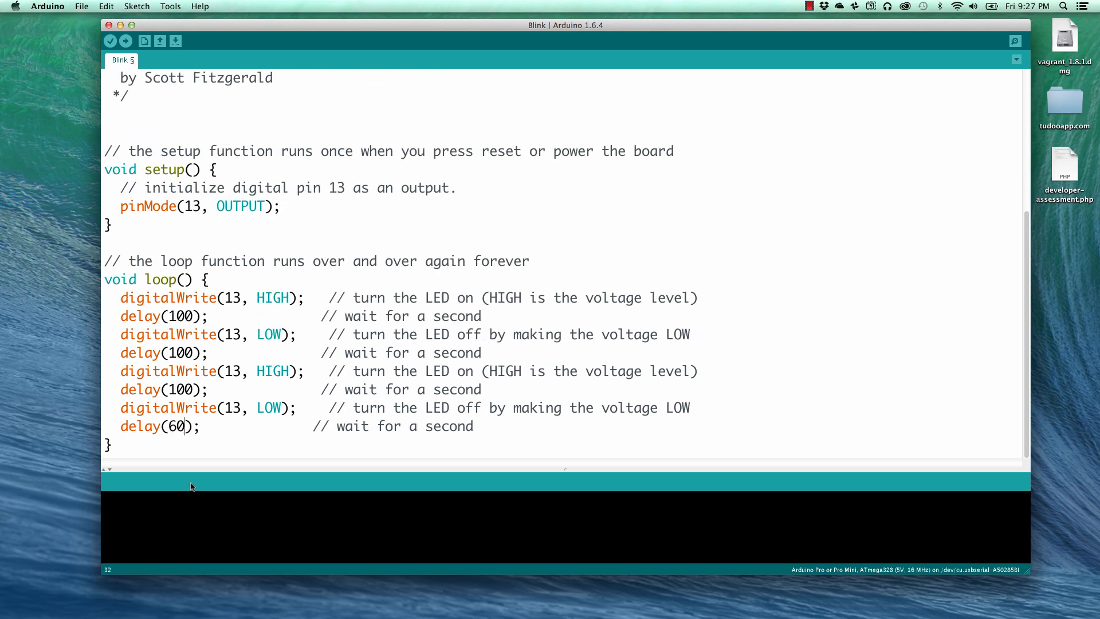
{"action": "type", "text": "0"}
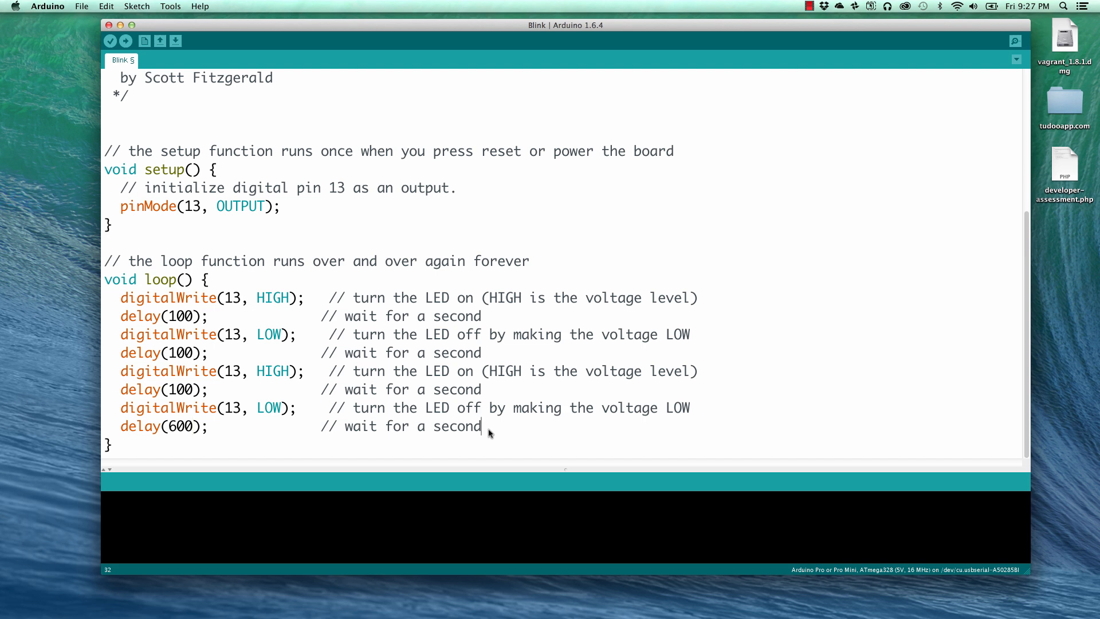
{"action": "mouse_move", "coordinate": [136, 63]}
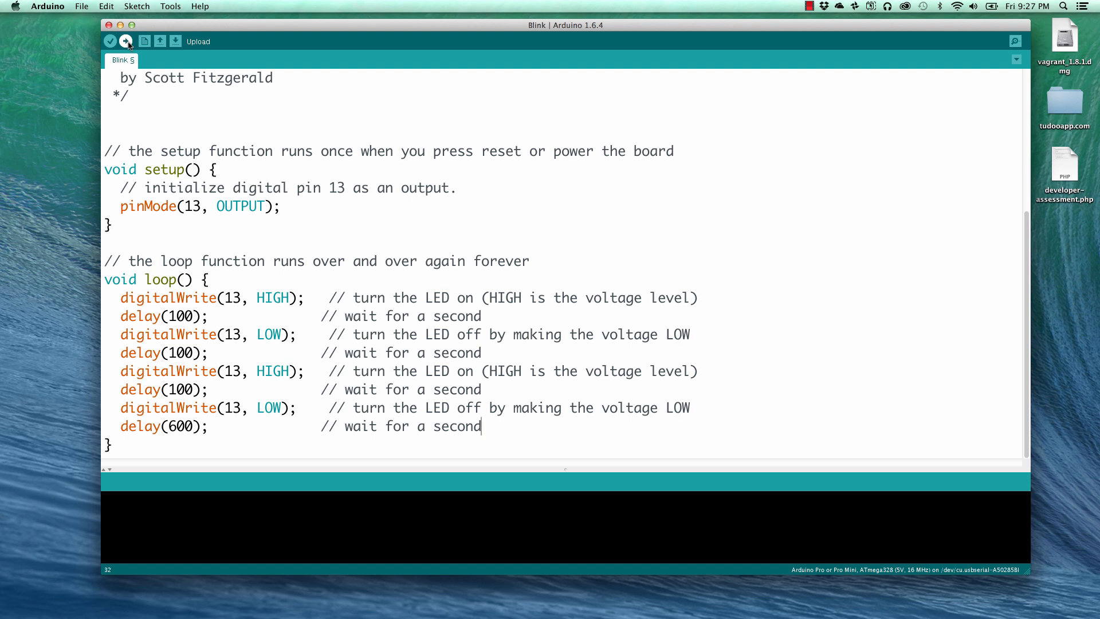
{"action": "mouse_move", "coordinate": [171, 7]}
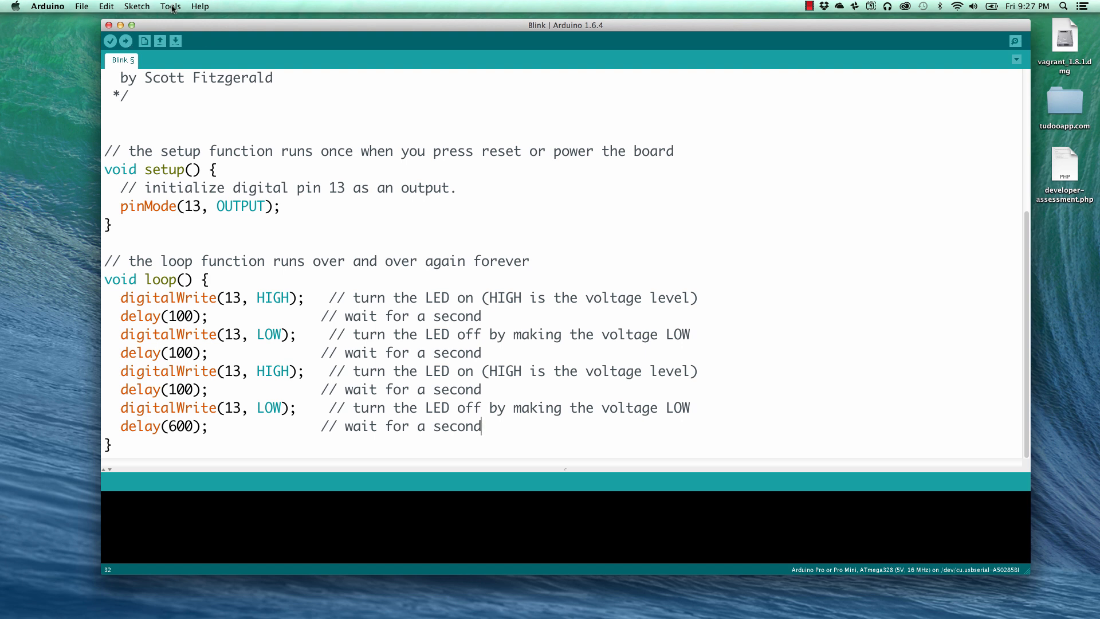
{"action": "left_click", "coordinate": [169, 6]}
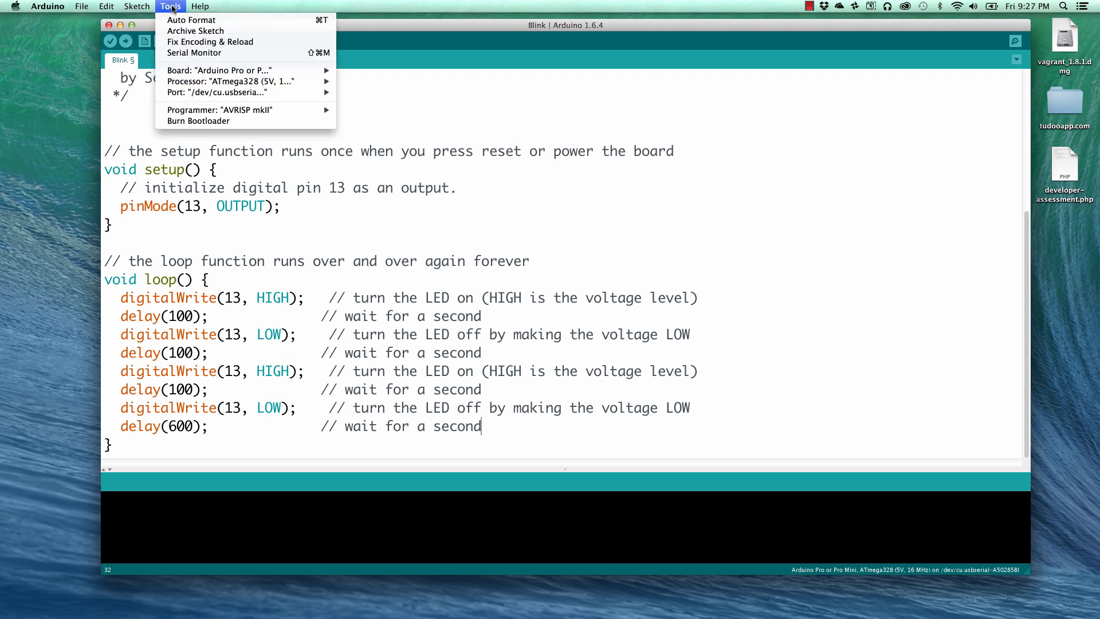
{"action": "mouse_move", "coordinate": [218, 70]}
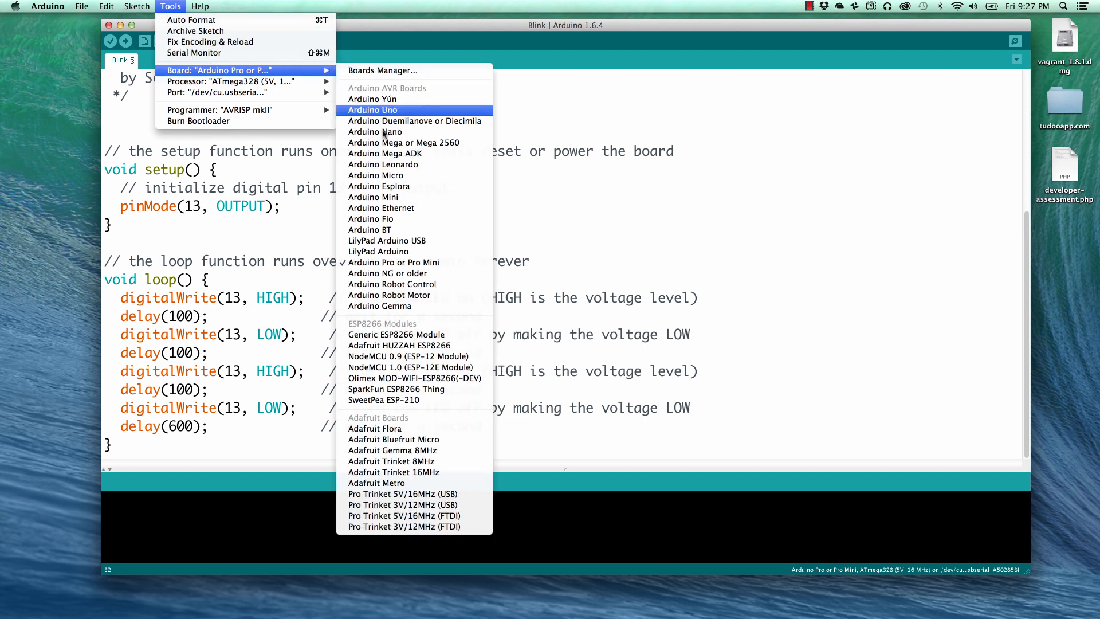
{"action": "mouse_move", "coordinate": [393, 261]}
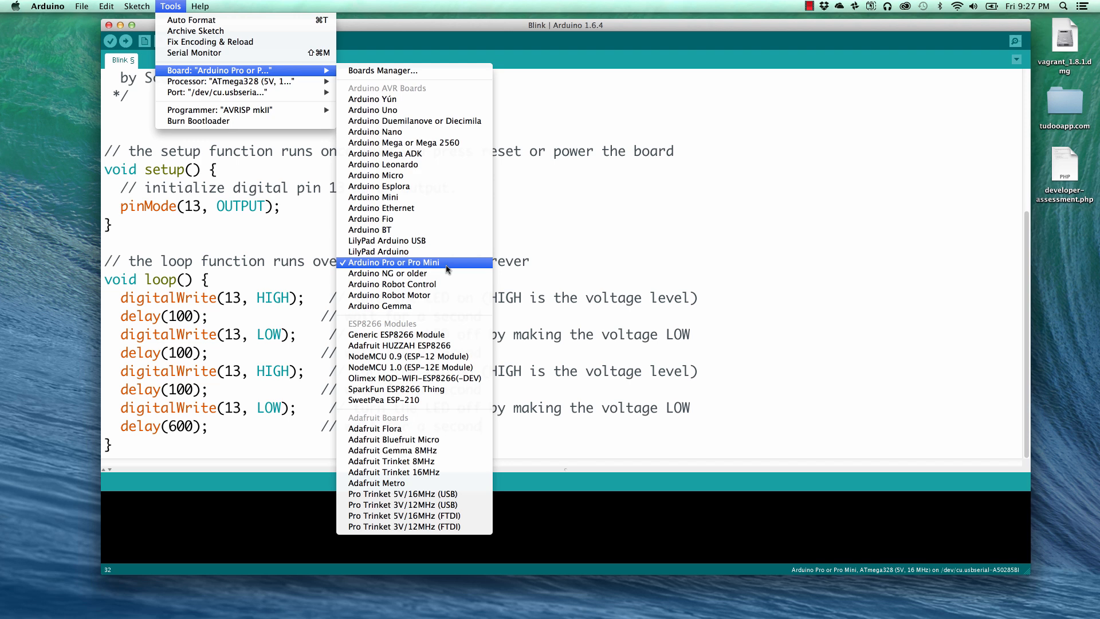
{"action": "left_click", "coordinate": [390, 261]}
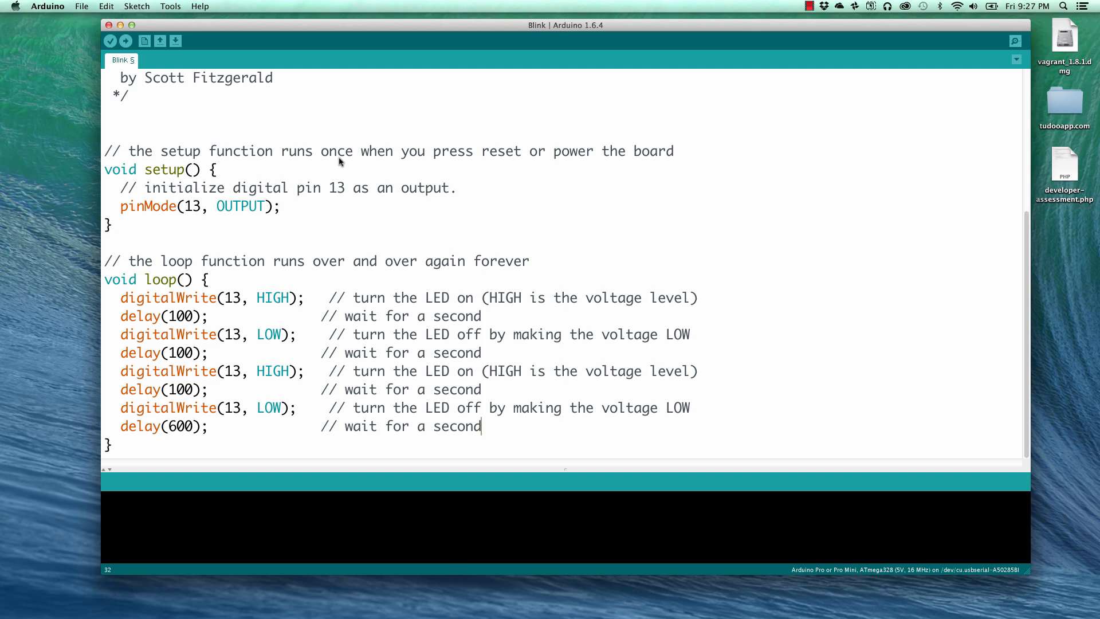
{"action": "left_click", "coordinate": [170, 6]}
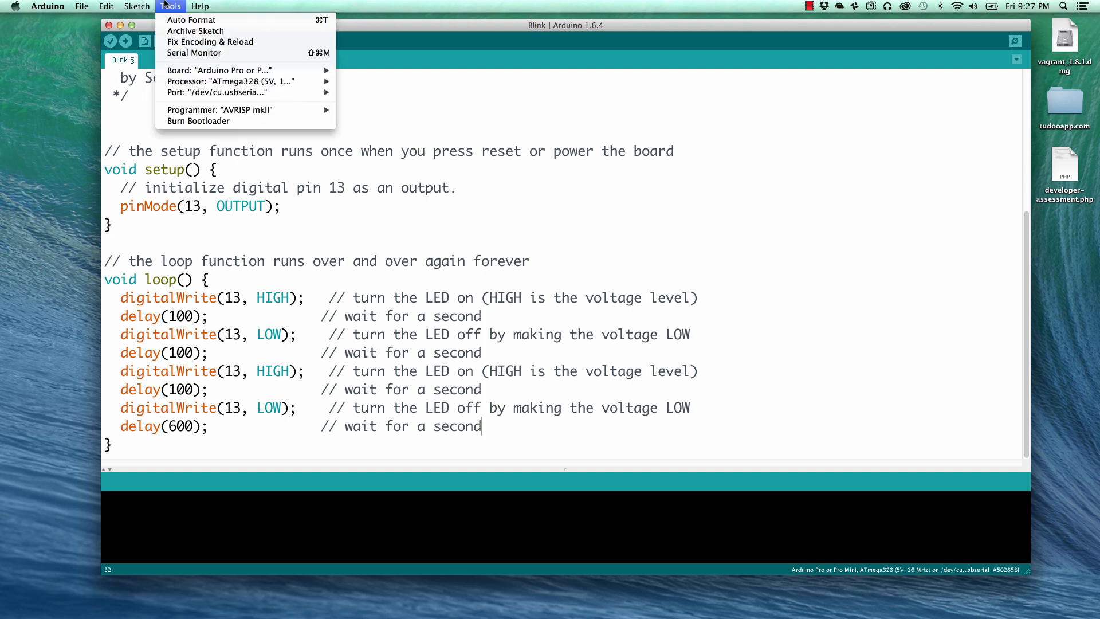
{"action": "mouse_move", "coordinate": [218, 92]}
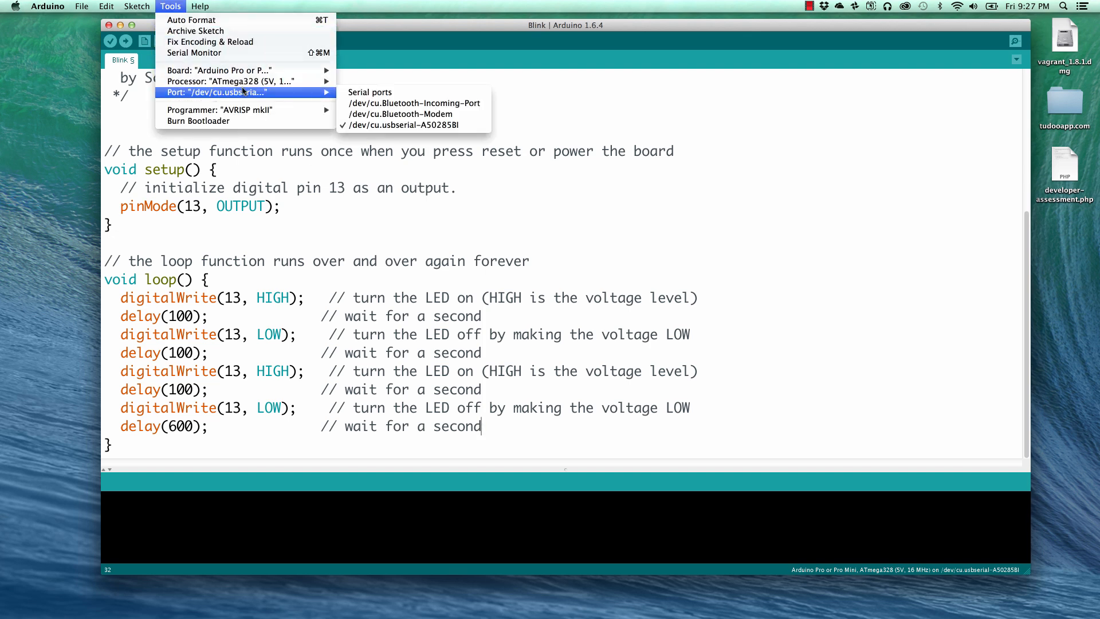
{"action": "mouse_move", "coordinate": [399, 113]}
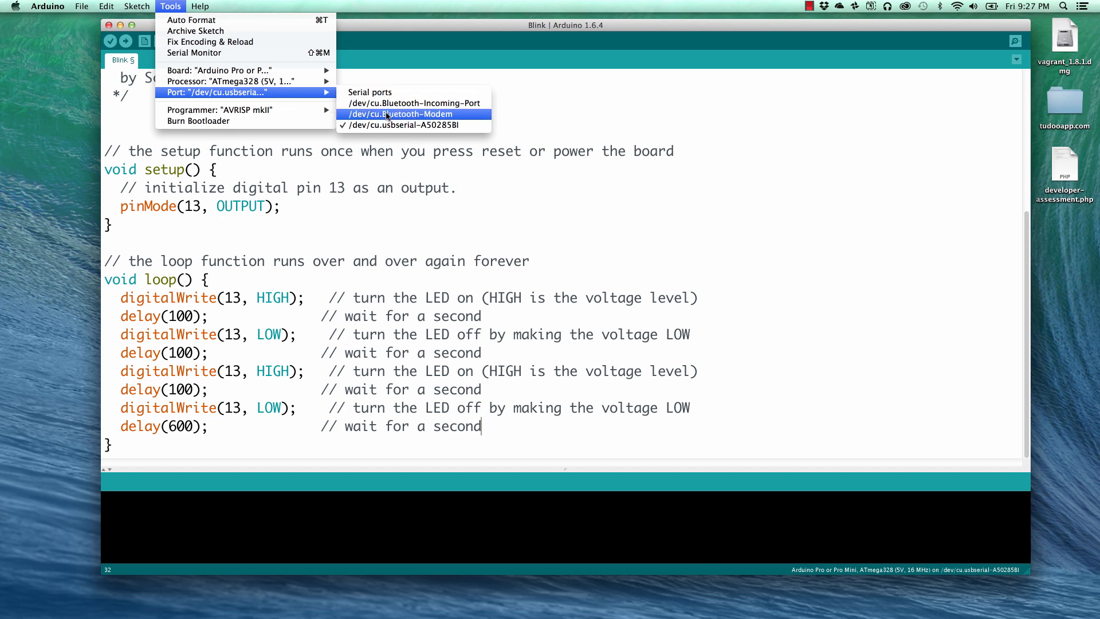
{"action": "mouse_move", "coordinate": [413, 125]}
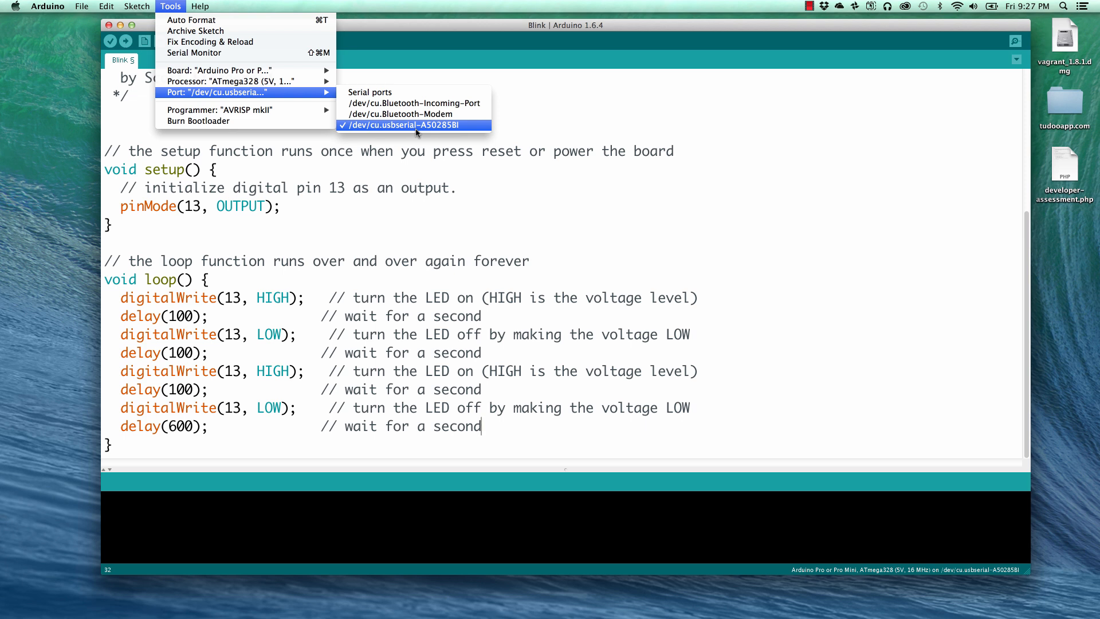
{"action": "left_click", "coordinate": [413, 125]}
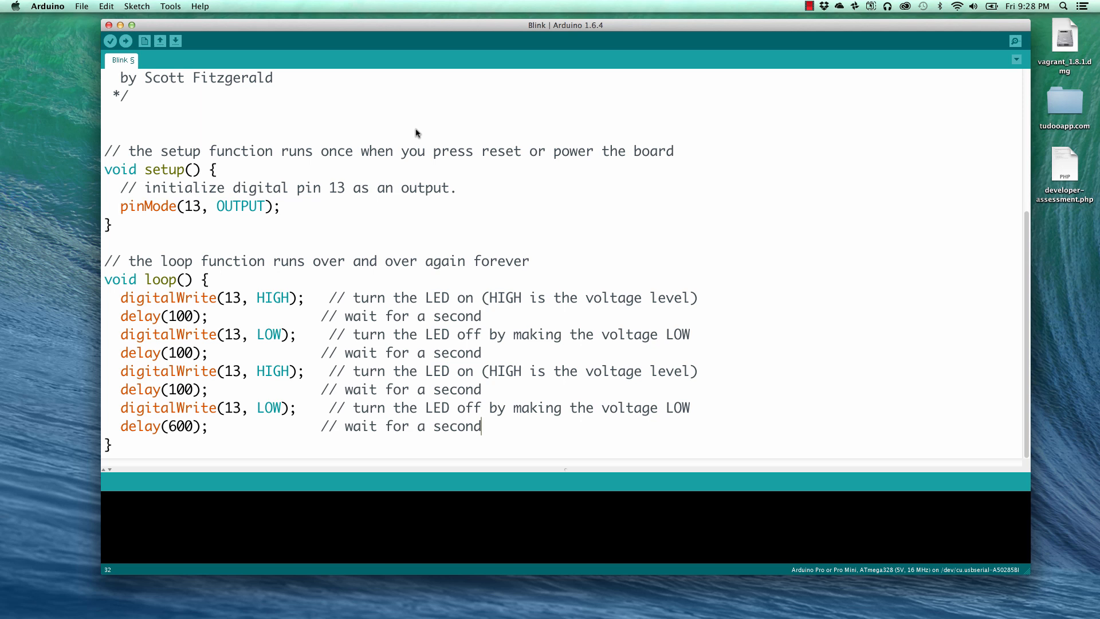
{"action": "mouse_move", "coordinate": [133, 61]}
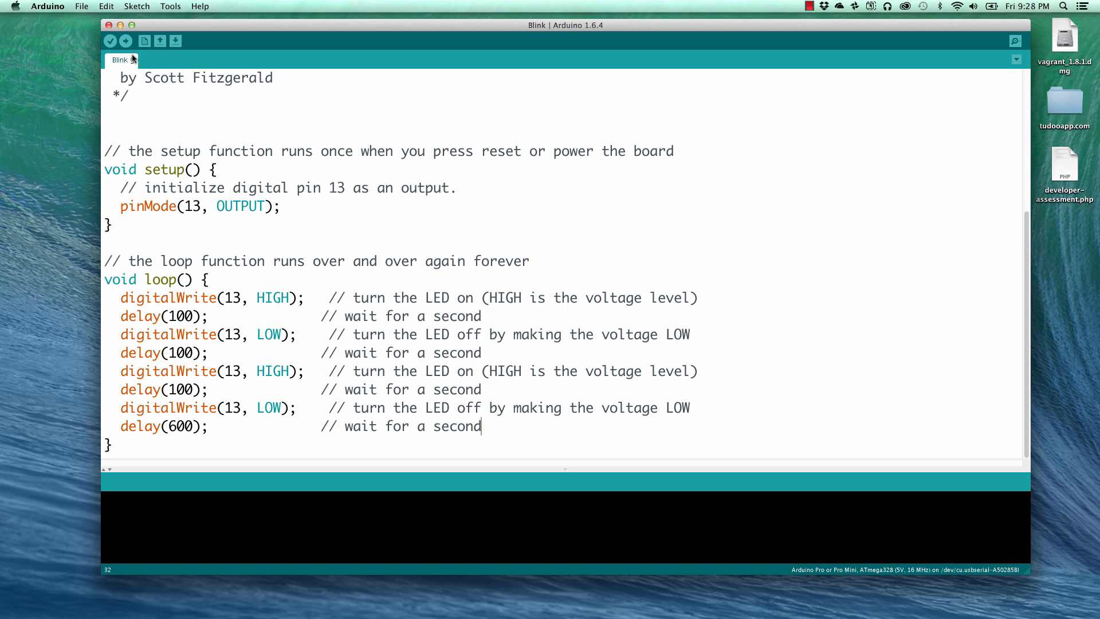
{"action": "mouse_move", "coordinate": [126, 41]}
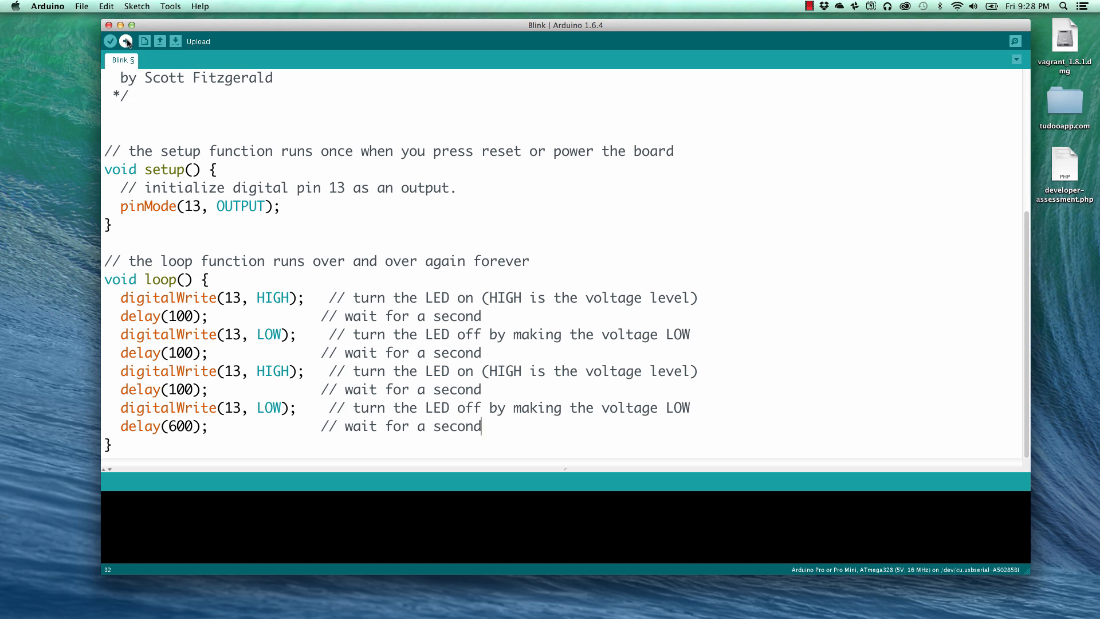
Upload the edited Blink sketch to the Pro Mini, retrying after the sync error.
{"action": "left_click", "coordinate": [125, 41]}
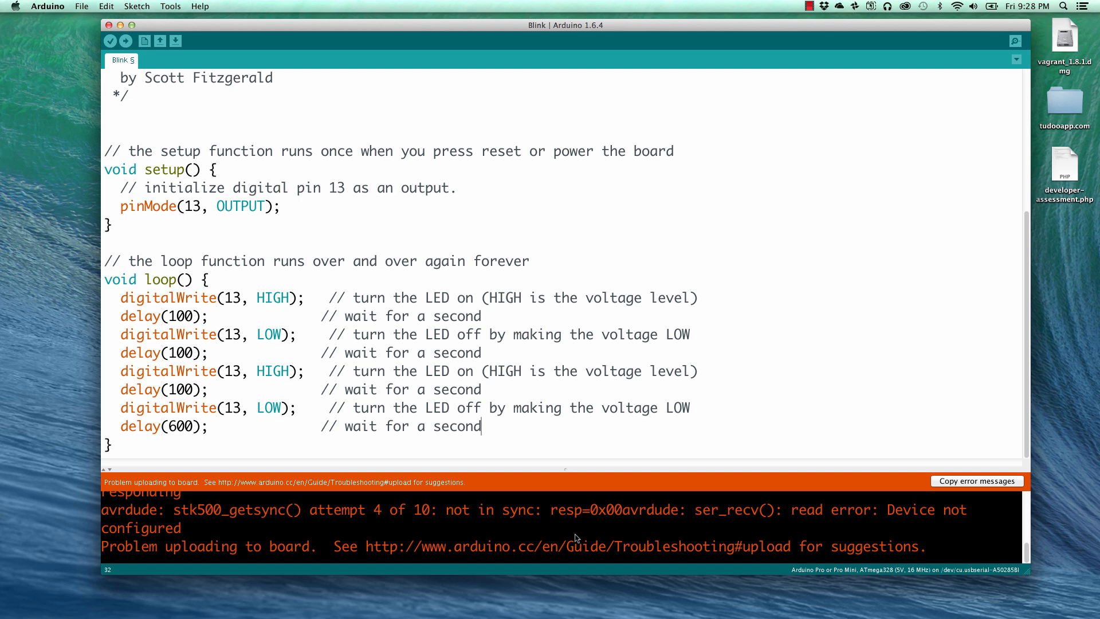
{"action": "mouse_move", "coordinate": [553, 531]}
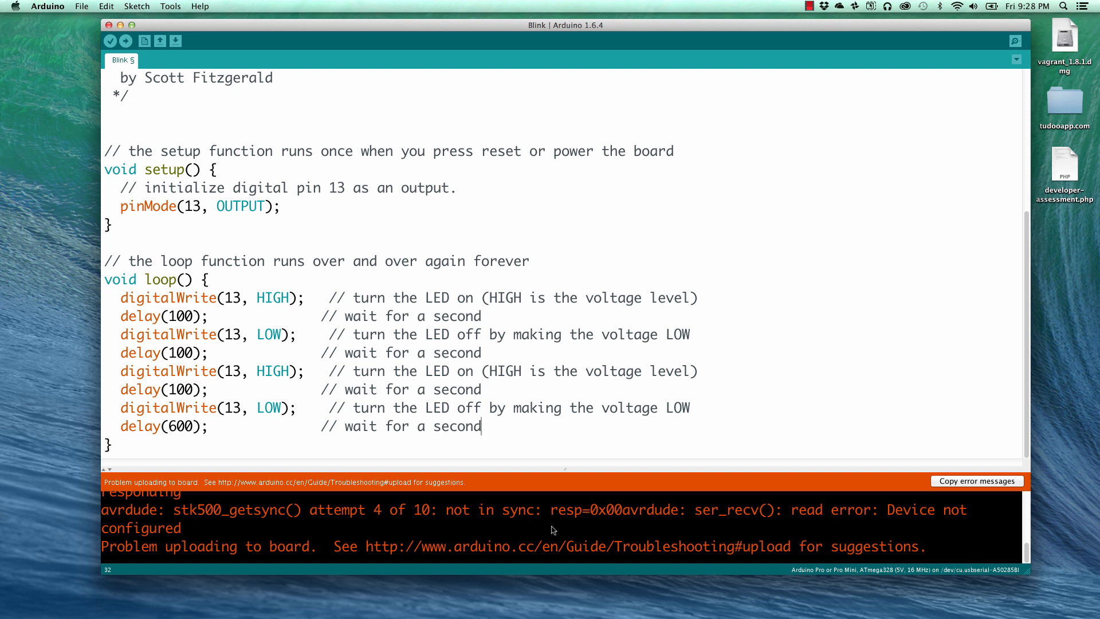
{"action": "left_click", "coordinate": [126, 41]}
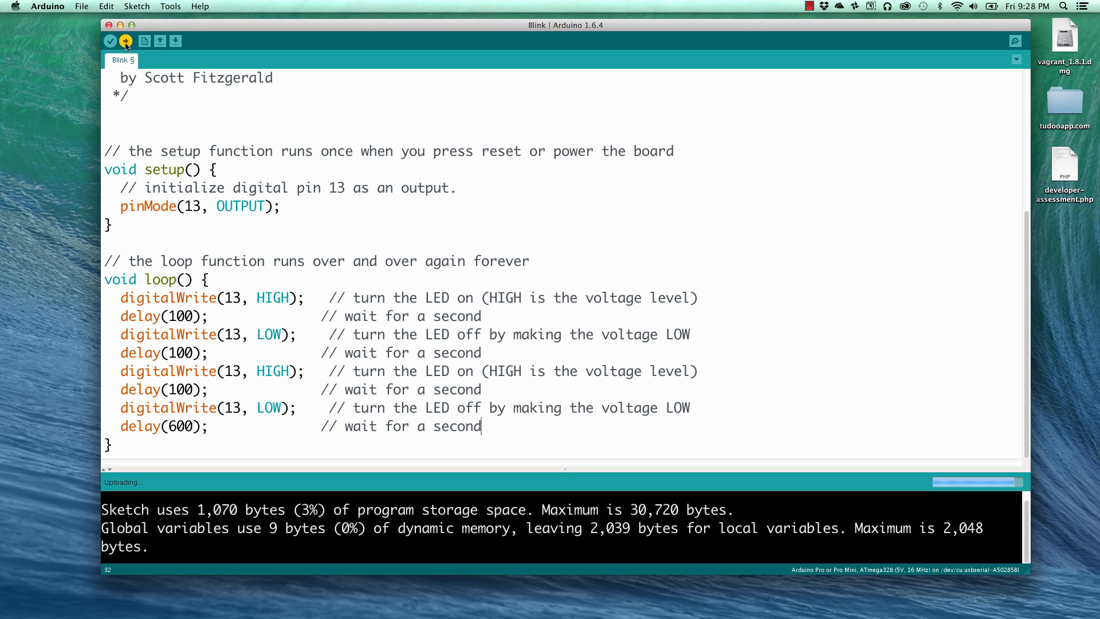